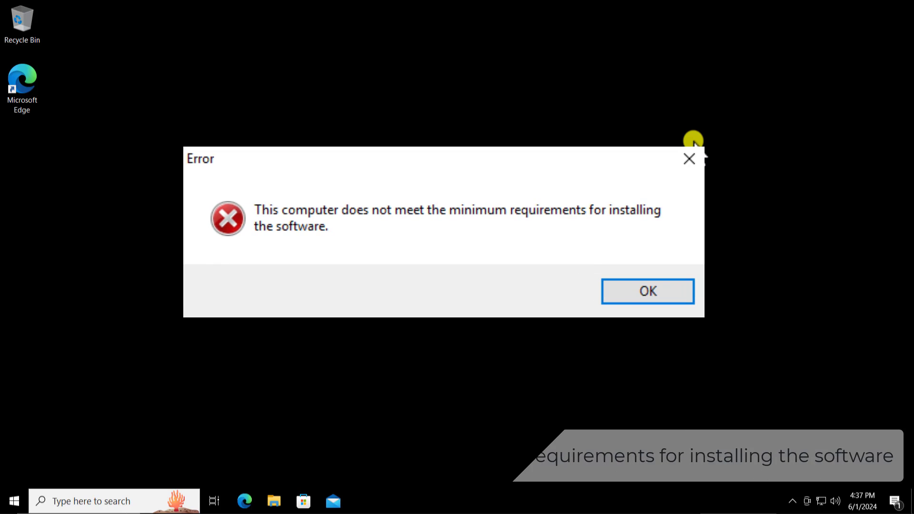
Step: Dismiss the error stating the computer doesn't meet the software's minimum installation requirements
left_click(645, 291)
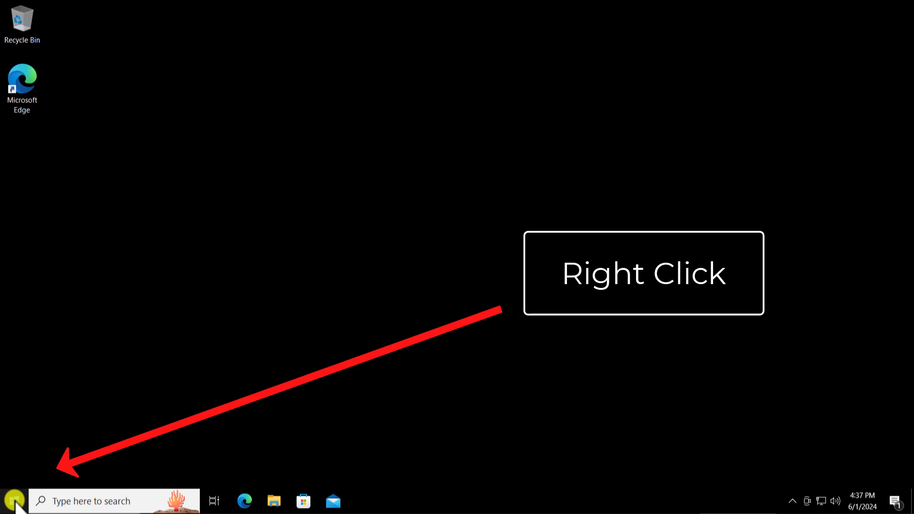
Step: Launch Device Manager from the Start button's Quick Link menu
right_click(9, 500)
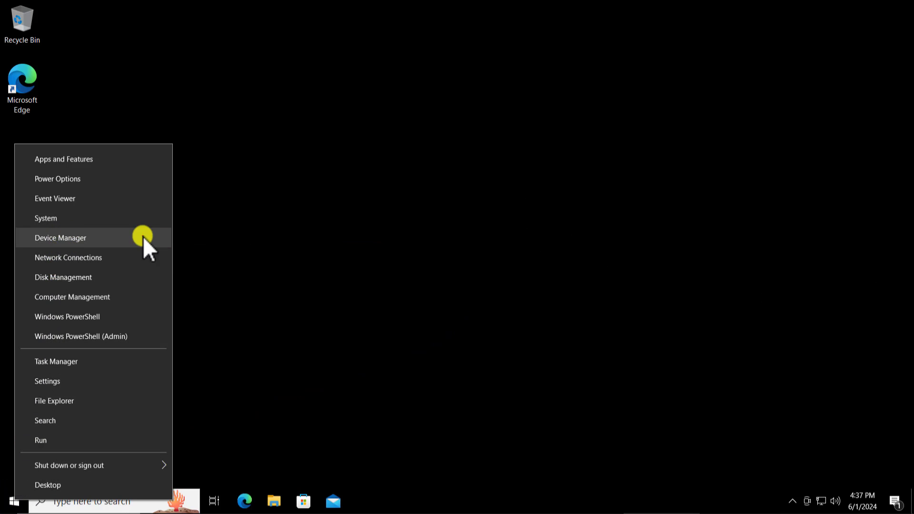
left_click(60, 237)
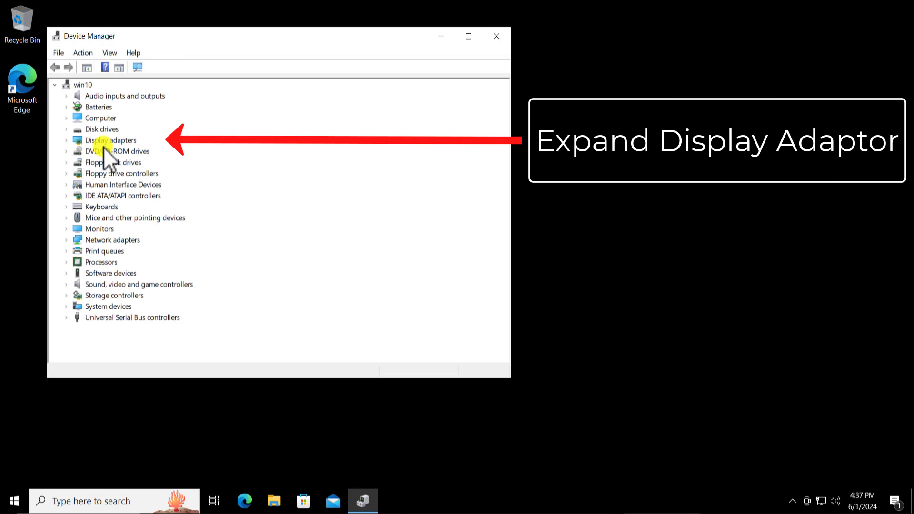
Step: Expand Display adapters and launch Update driver for VirtualBox Graphics Adapter (WDDM)
left_click(111, 140)
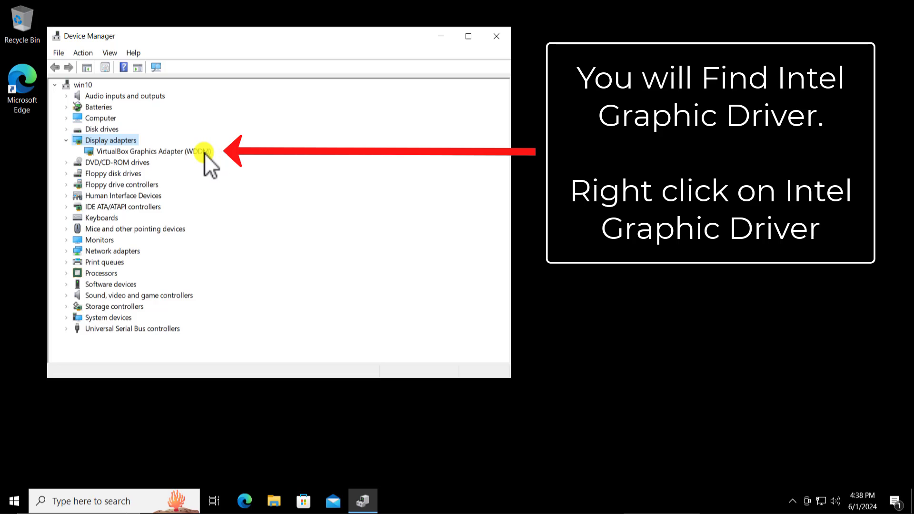
left_click(150, 151)
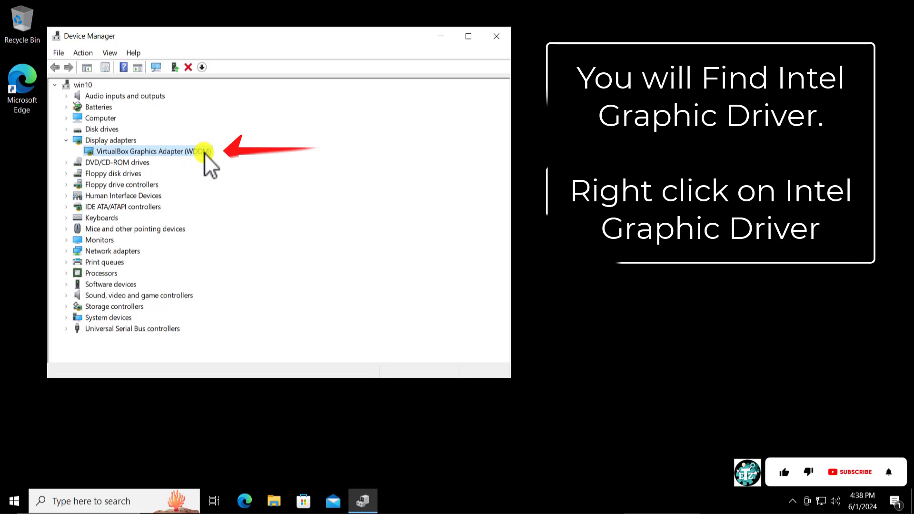
right_click(148, 151)
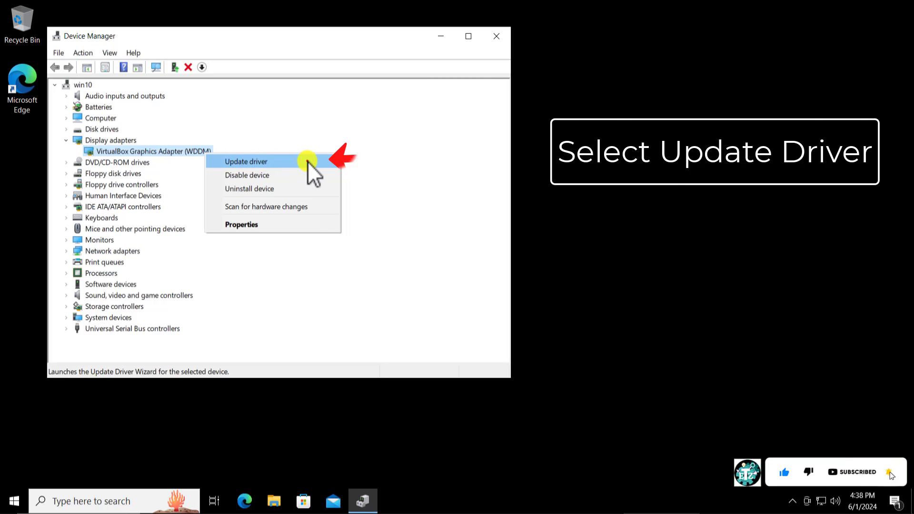
left_click(246, 162)
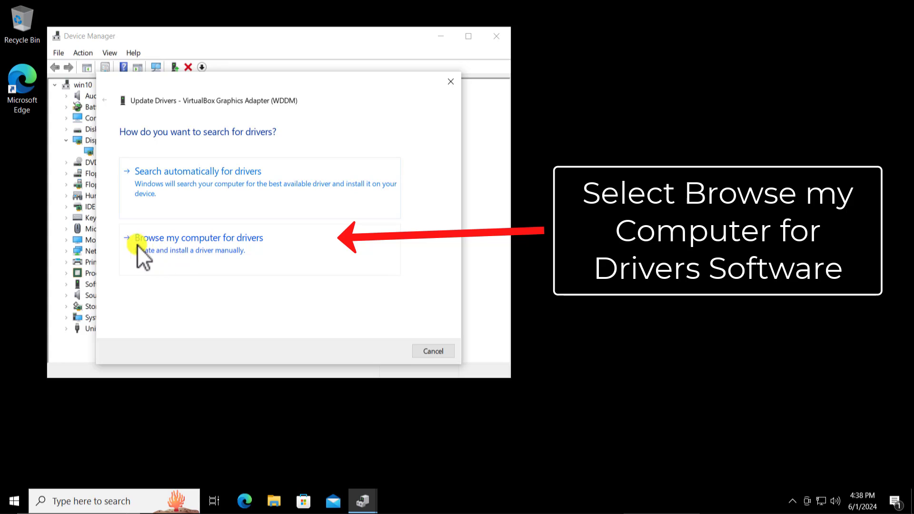
Step: Browse this computer, pick VirtualBox Graphics Adapter (WDDM) from the compatible list and install it
left_click(197, 237)
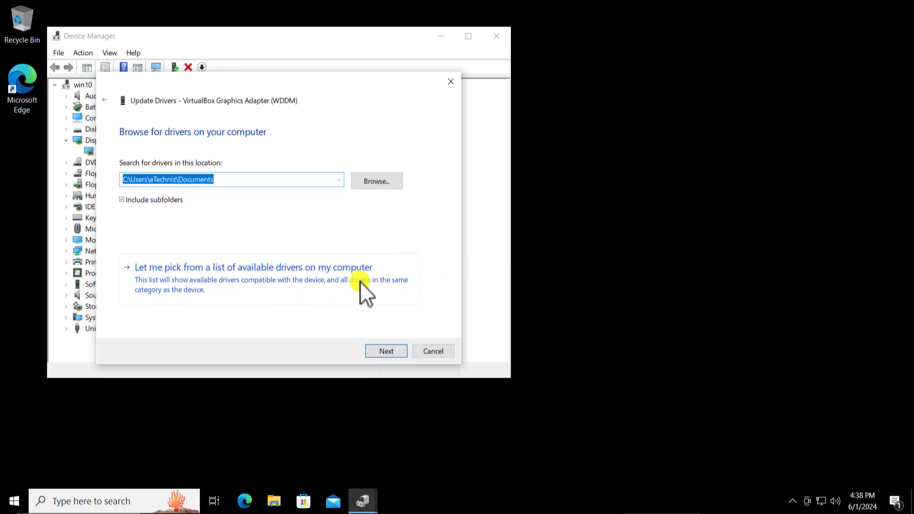
left_click(253, 268)
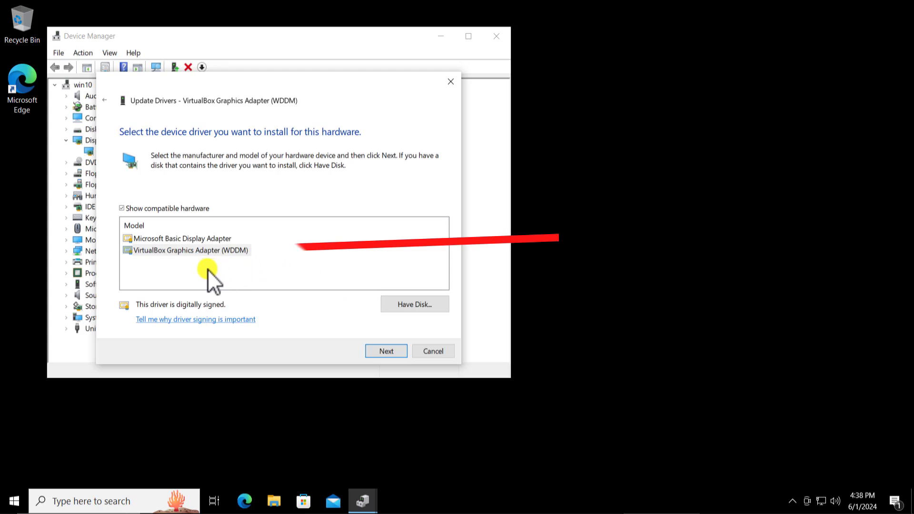
left_click(184, 250)
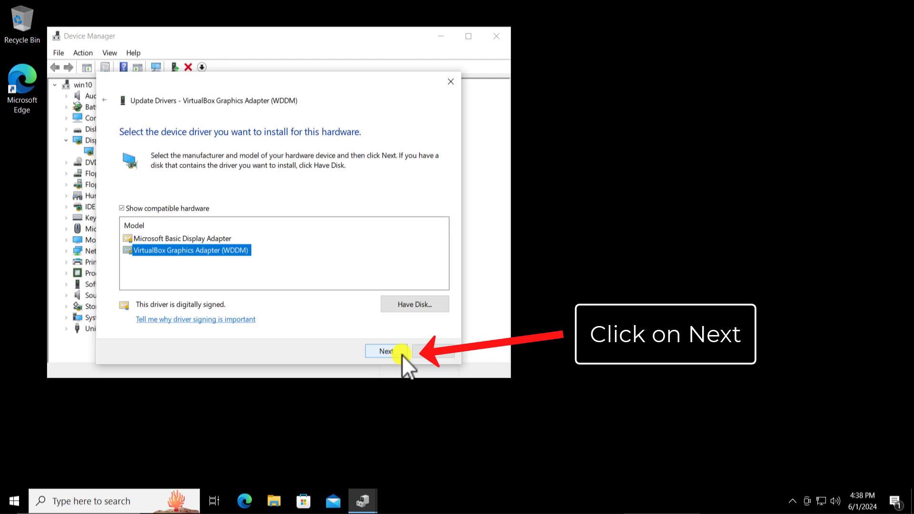
left_click(386, 351)
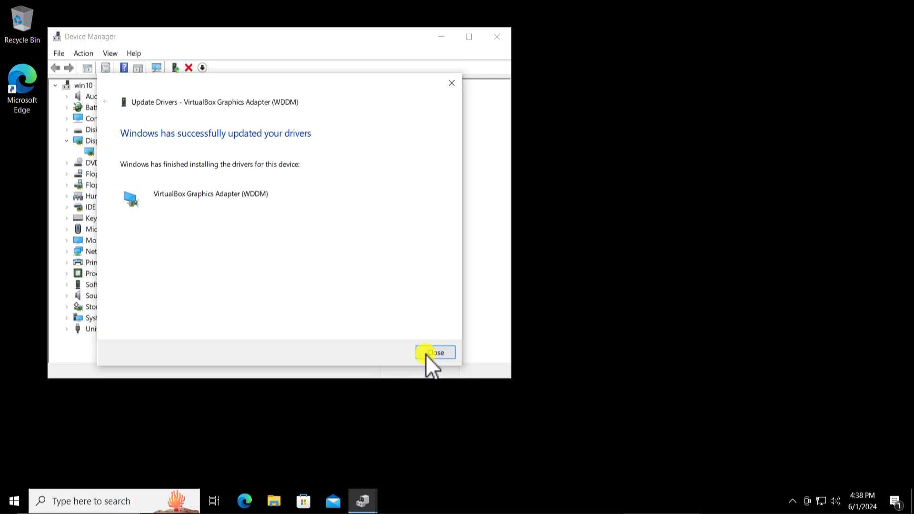
Step: Close the successful update summary and then Device Manager, returning to the desktop
left_click(435, 353)
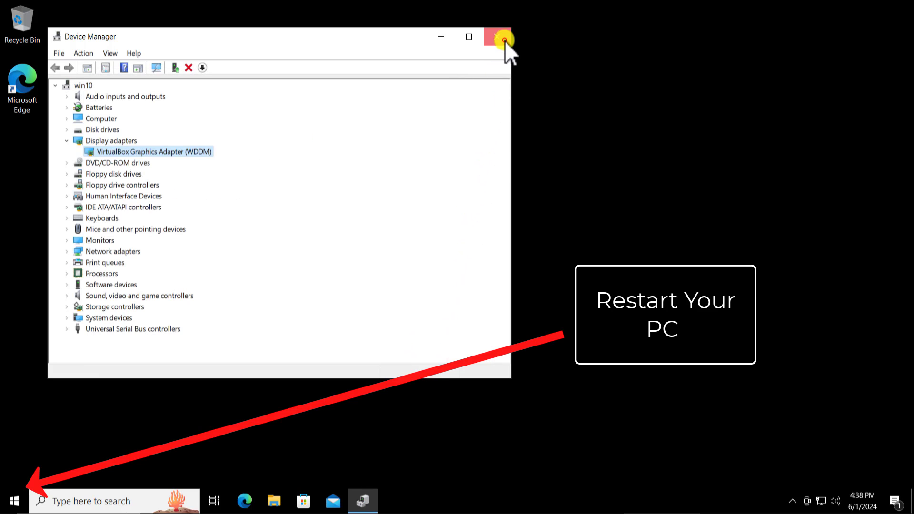
left_click(497, 36)
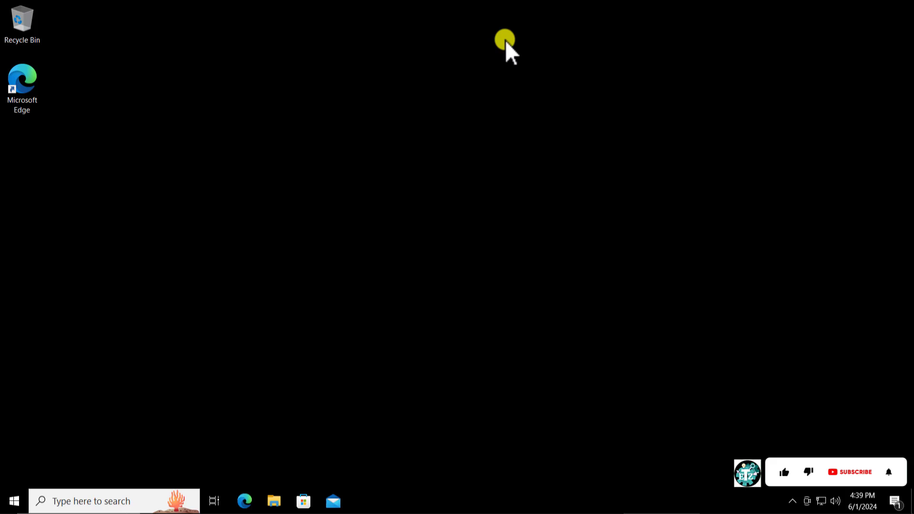
left_click(784, 472)
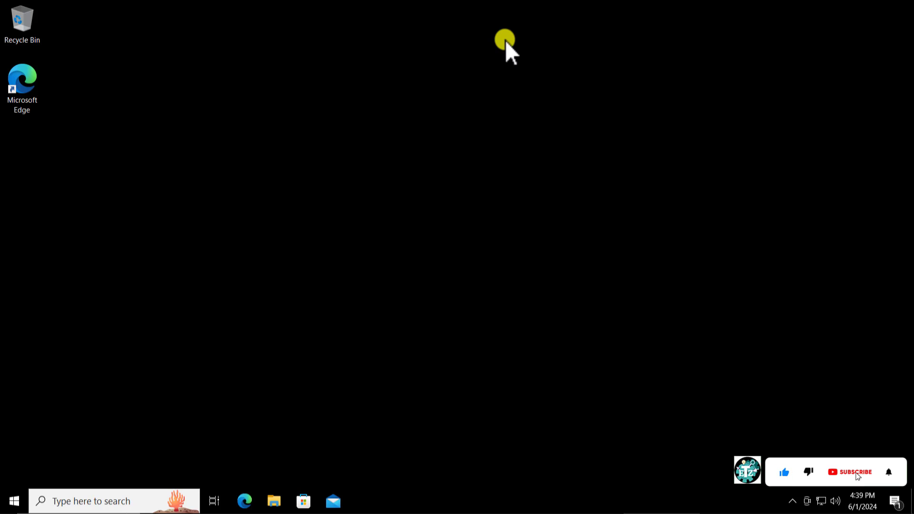
left_click(851, 472)
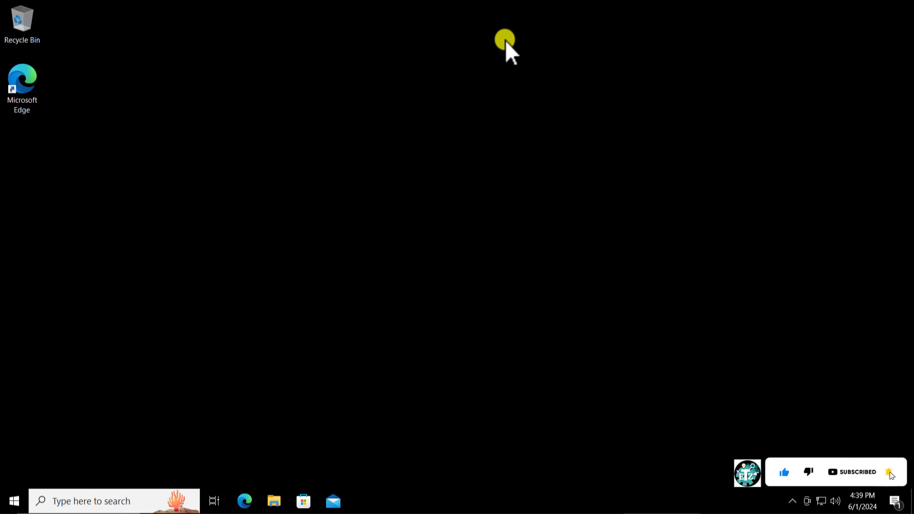